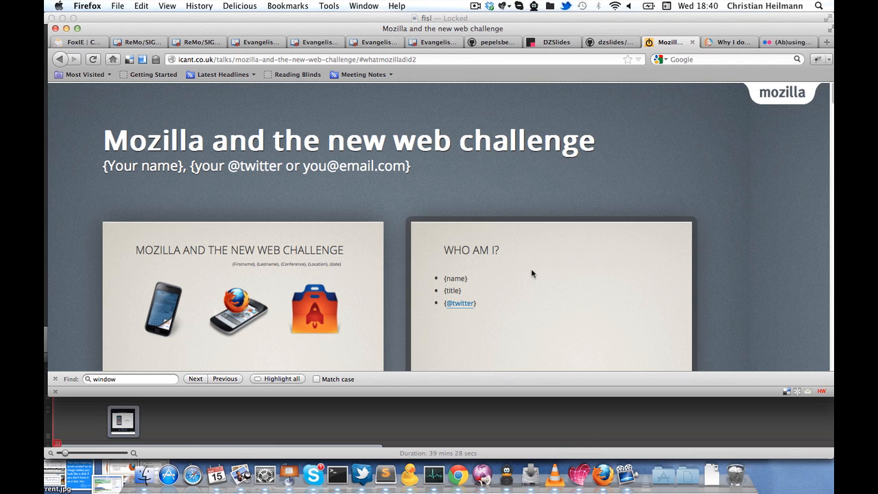
mouse_move(490, 41)
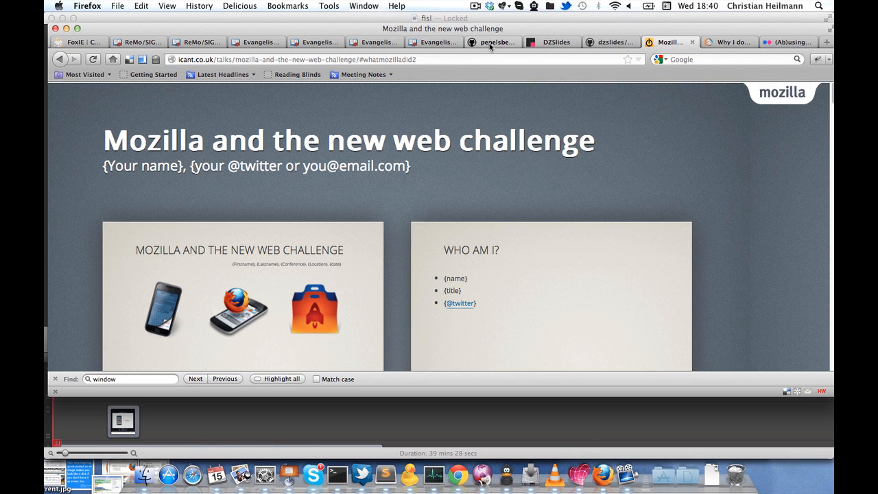
Step: Show the pepelsbey/shower repository page, then bring up the talk's index.html in Sublime Text 2
click(492, 42)
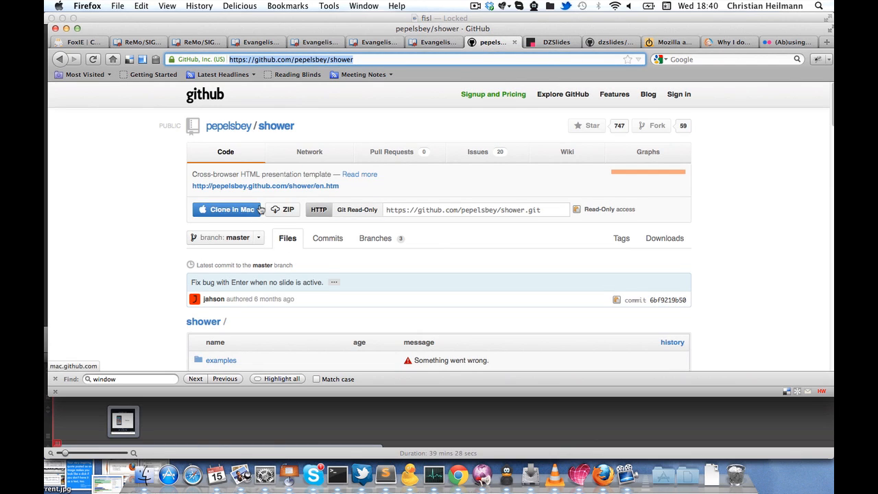
mouse_move(266, 130)
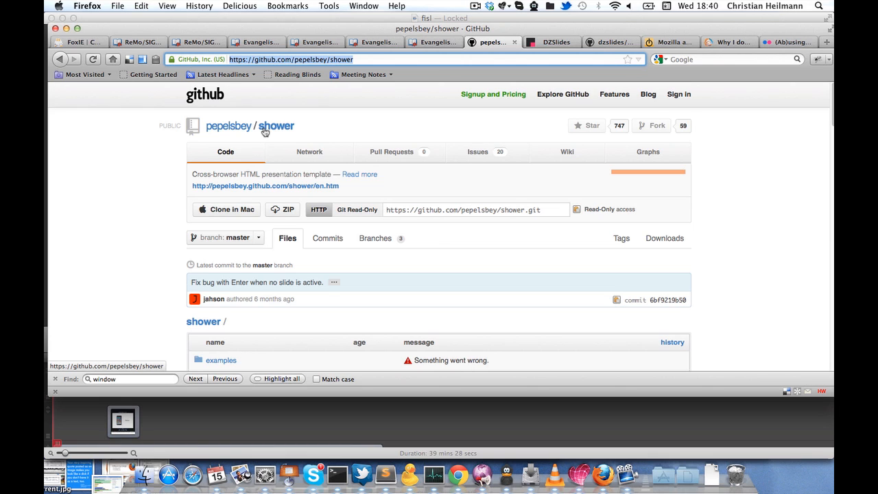
mouse_move(447, 94)
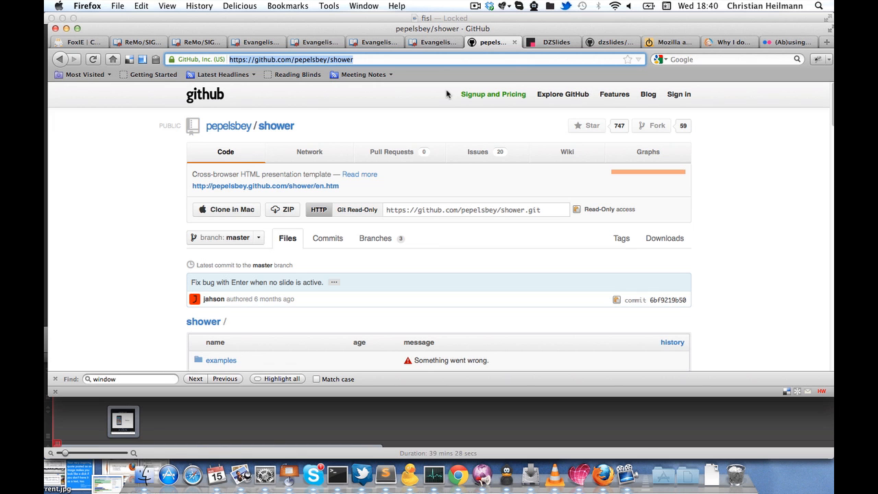
click(386, 474)
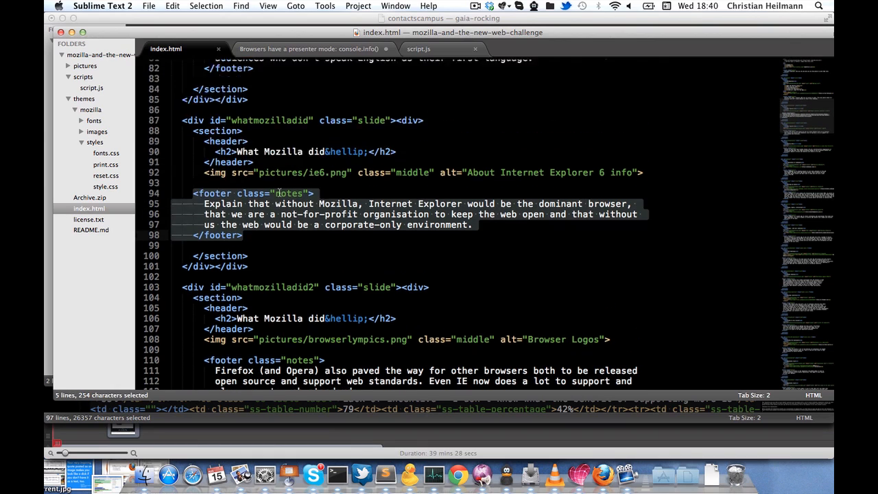
scroll(up, 3)
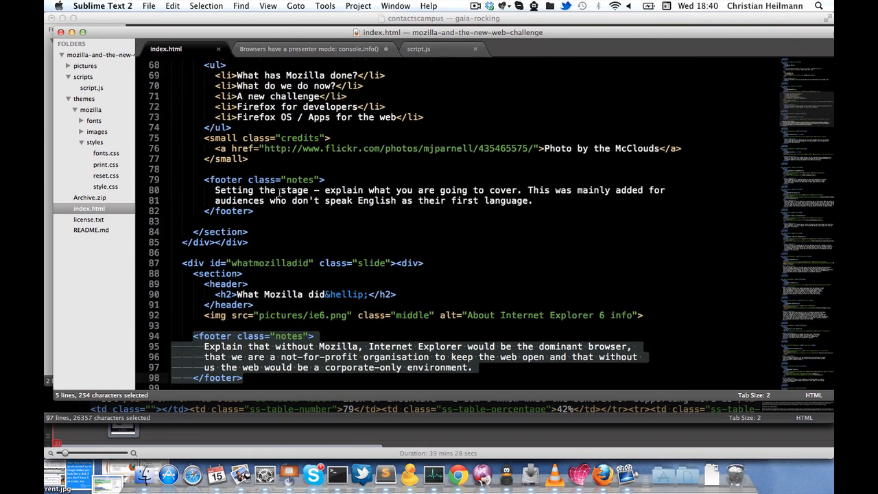
scroll(down, 3)
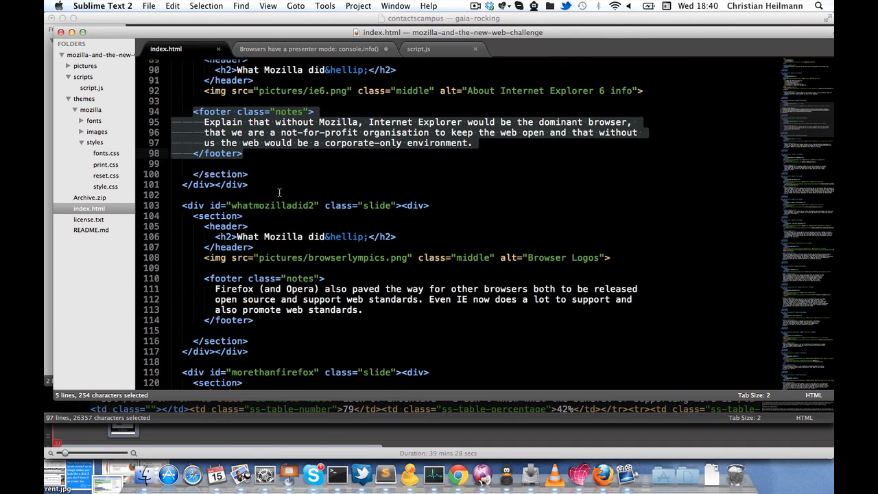
scroll(up, 3)
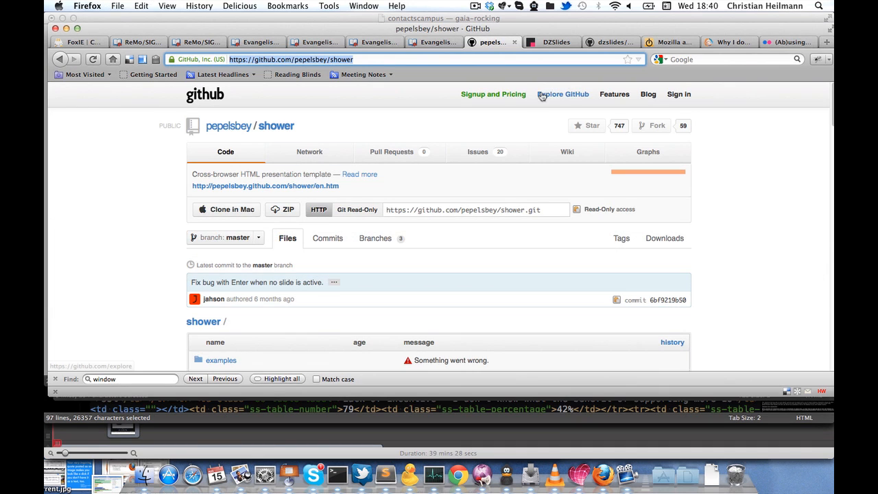
Step: Return to the Mozilla deck overview, browse its slides, and open one in full-screen mode
click(669, 42)
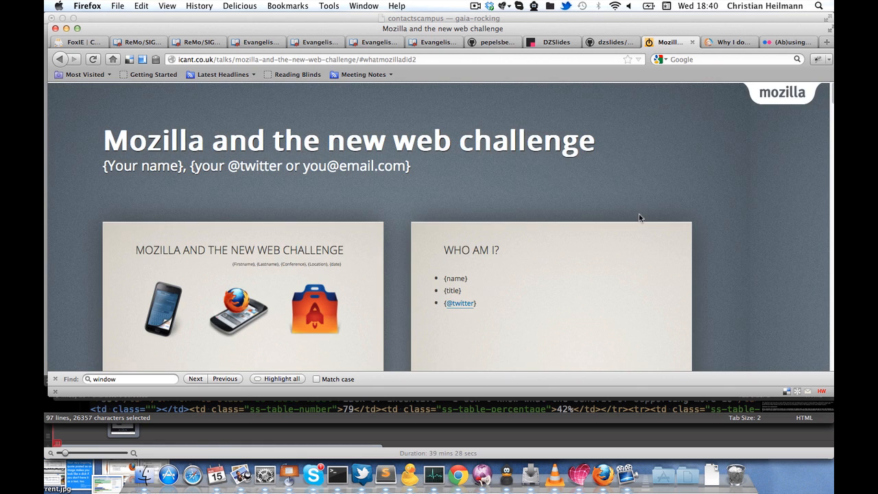
scroll(down, 3)
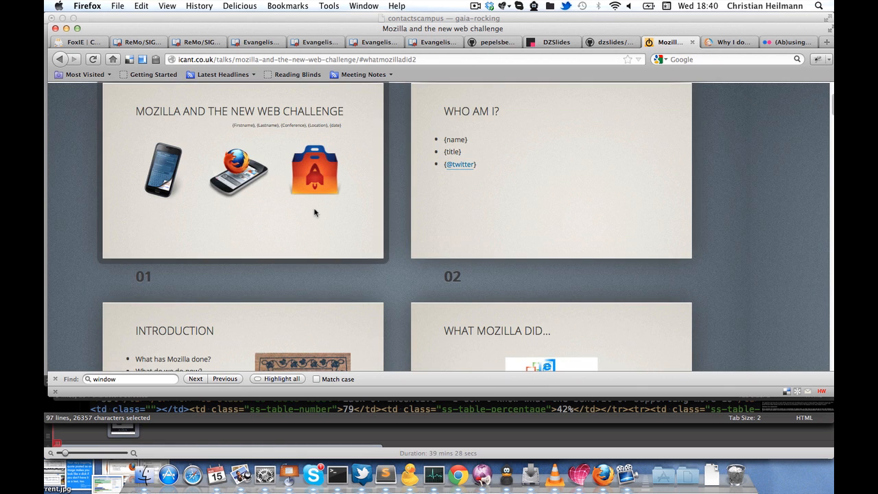
scroll(down, 3)
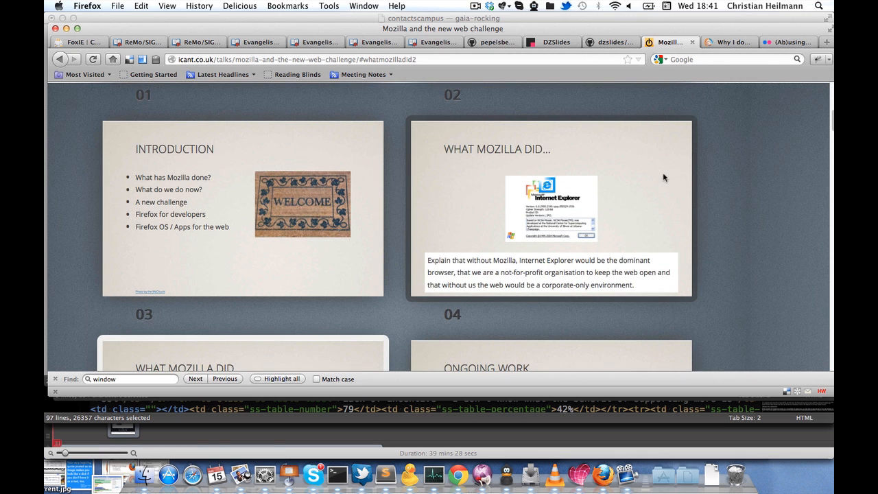
mouse_move(564, 214)
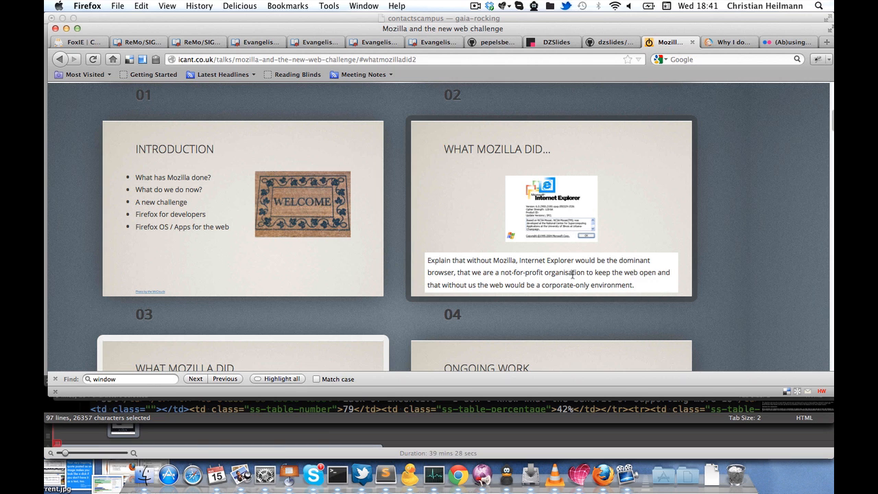
scroll(up, 3)
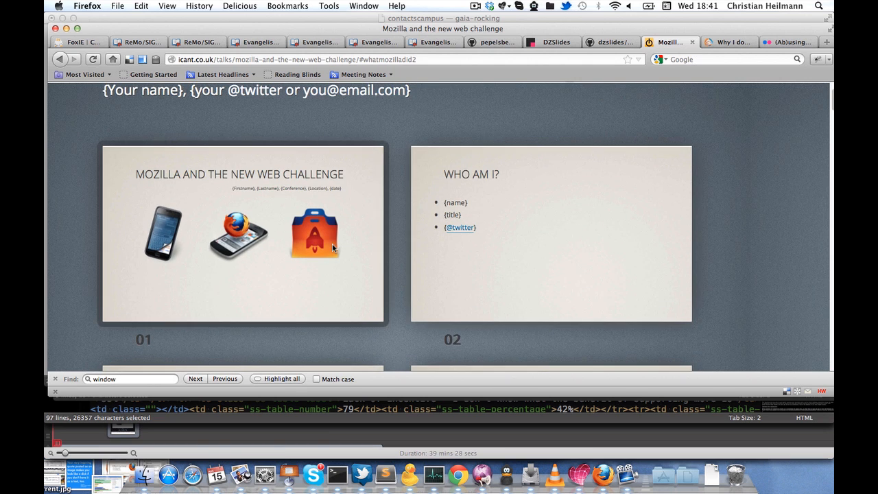
mouse_move(339, 287)
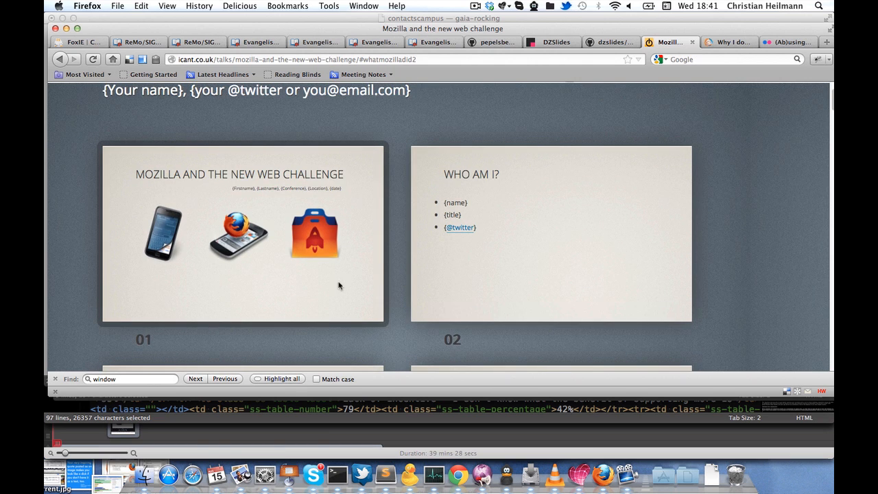
click(243, 233)
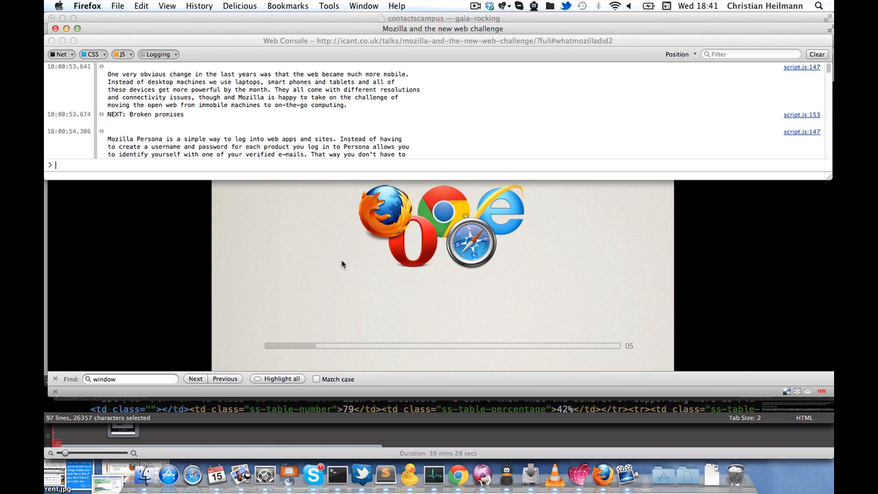
Step: Advance the full-screen deck to the mobile-devices slide while the console logs notes
scroll(down, 3)
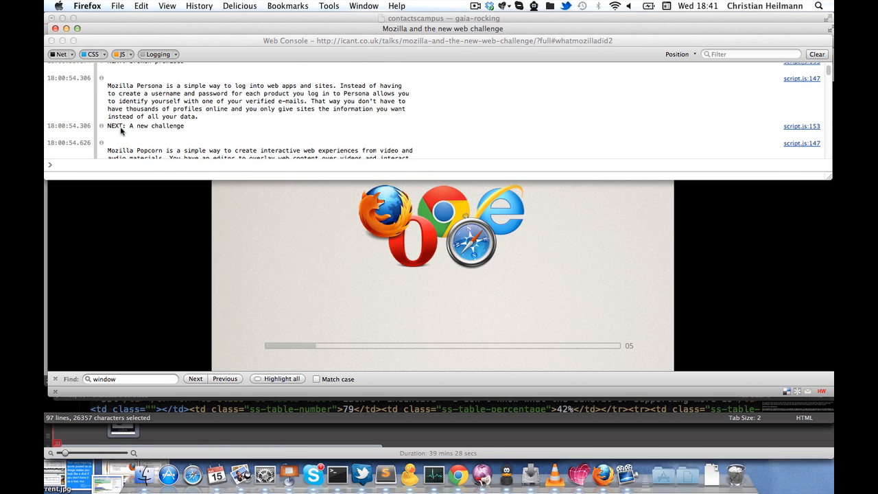
scroll(down, 3)
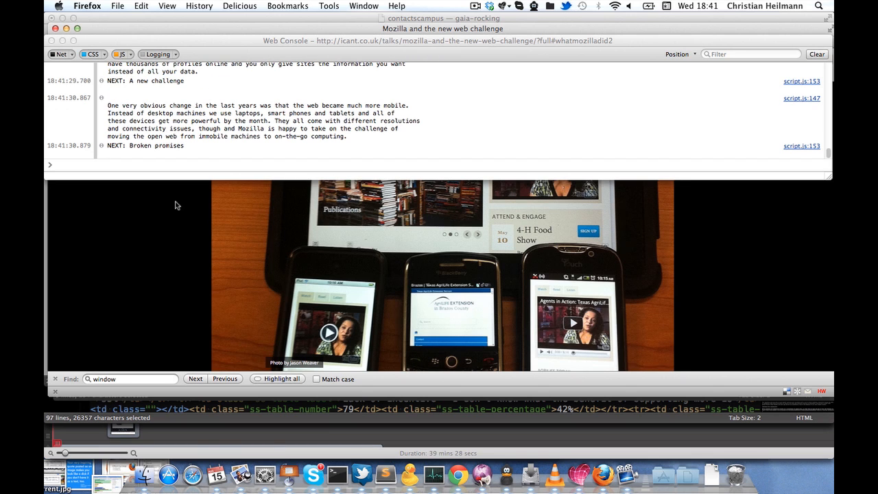
mouse_move(291, 59)
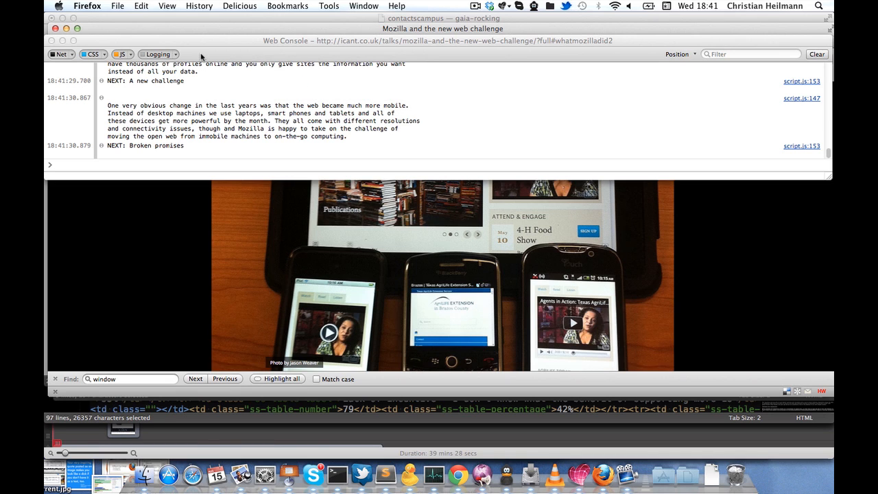
mouse_move(336, 58)
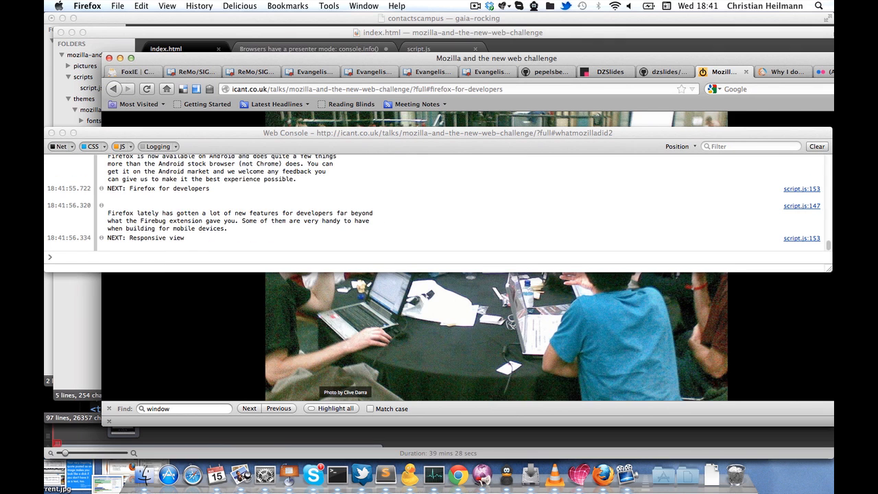
Step: Move past the Firefox for developers slides and bring up the deck in Chrome
click(458, 472)
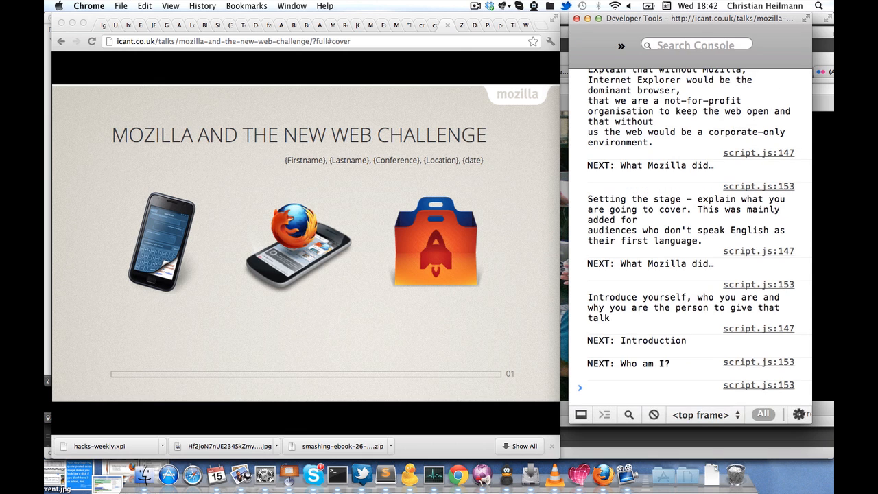
mouse_move(653, 197)
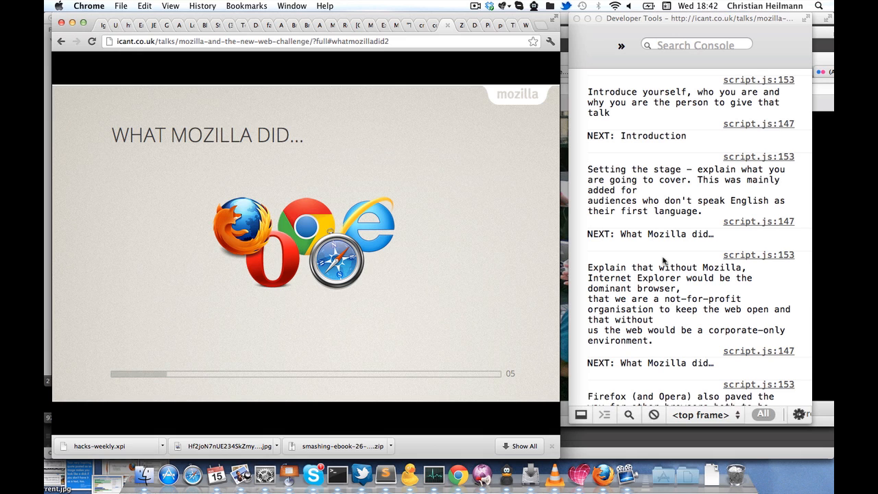
mouse_move(318, 142)
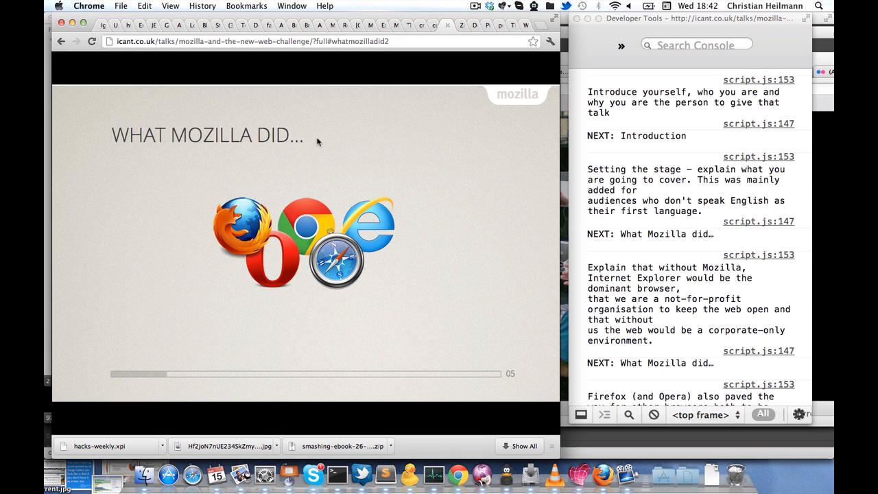